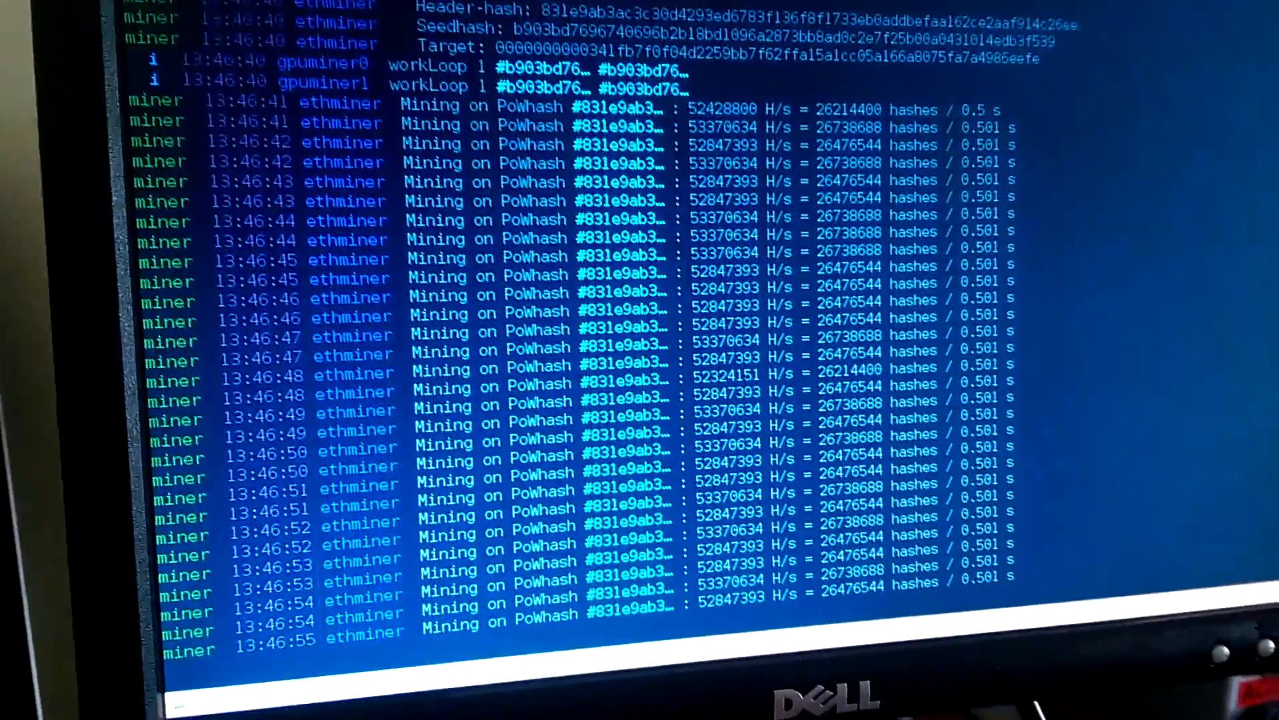
- Review the earnings table, checking the first day's Difficulty value and the empty Total cell
{"action": "scroll", "scroll_direction": "down", "scroll_amount": 3}
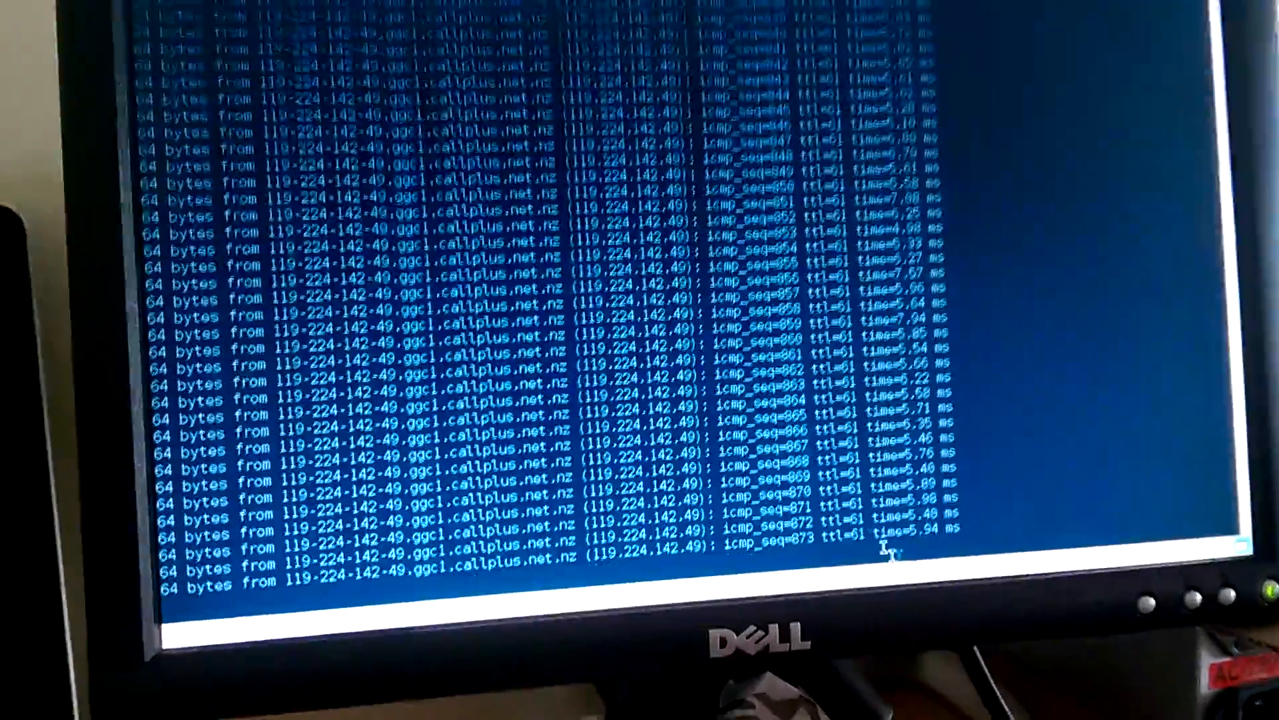
{"action": "scroll", "scroll_direction": "down", "scroll_amount": 3}
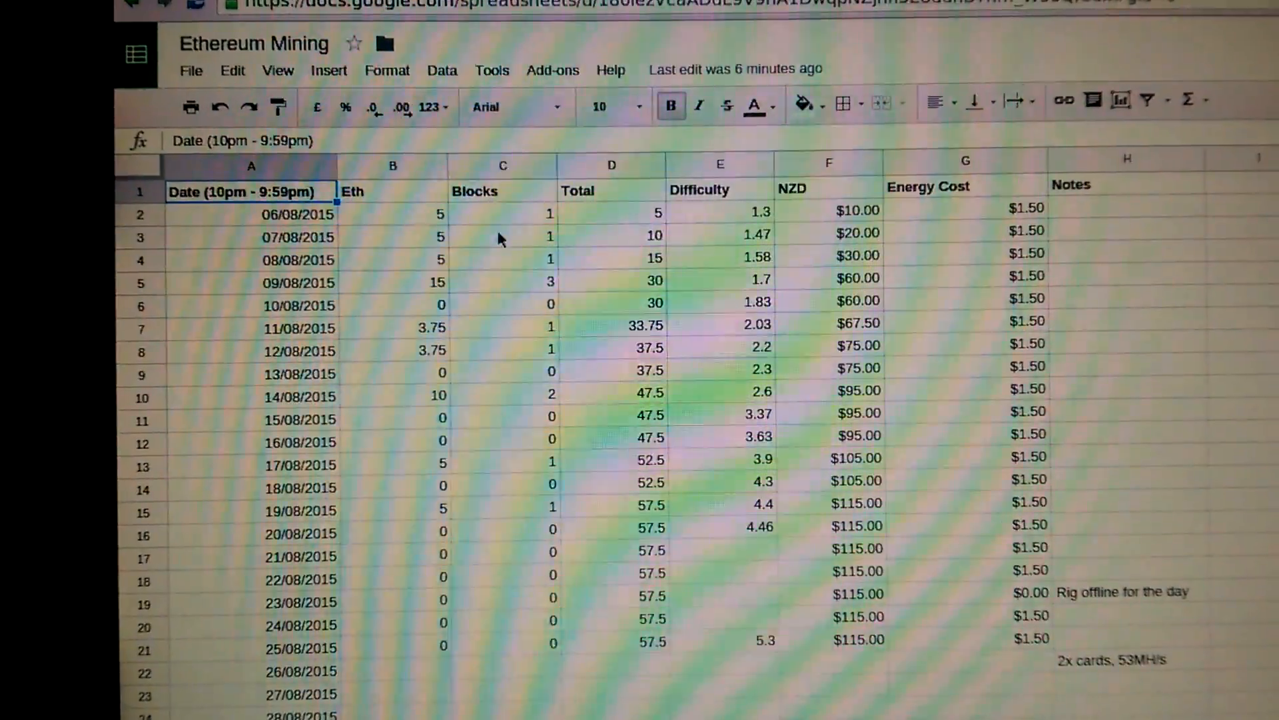
{"action": "left_click", "coordinate": [540, 286]}
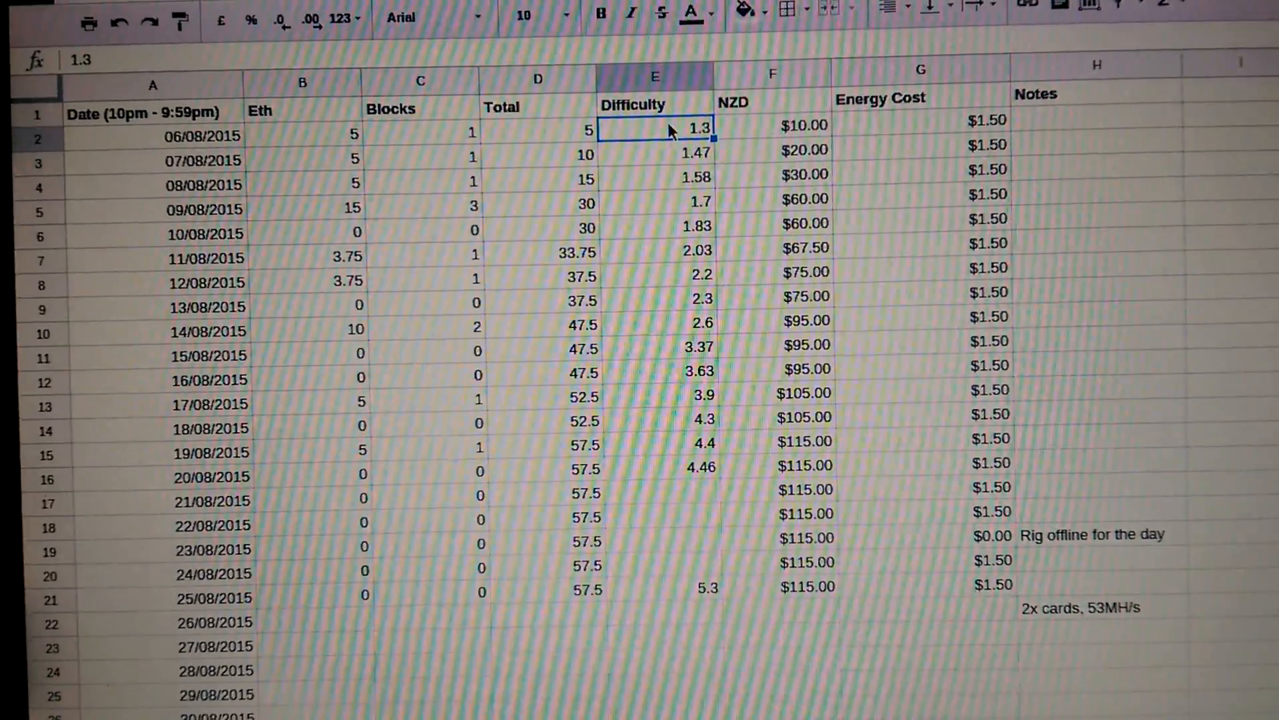
{"action": "left_click", "coordinate": [659, 327]}
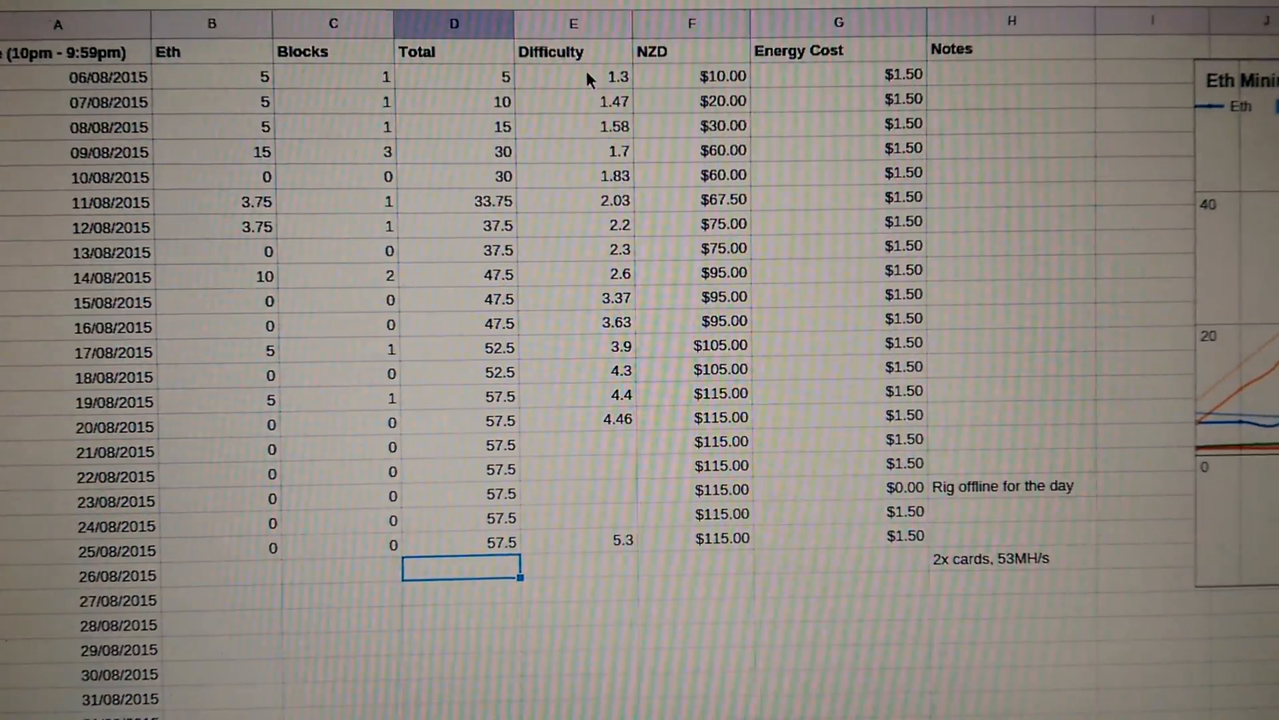
- Scroll right and down so the Eth Mining chart appears beside the table
{"action": "scroll", "scroll_direction": "right", "scroll_amount": 3}
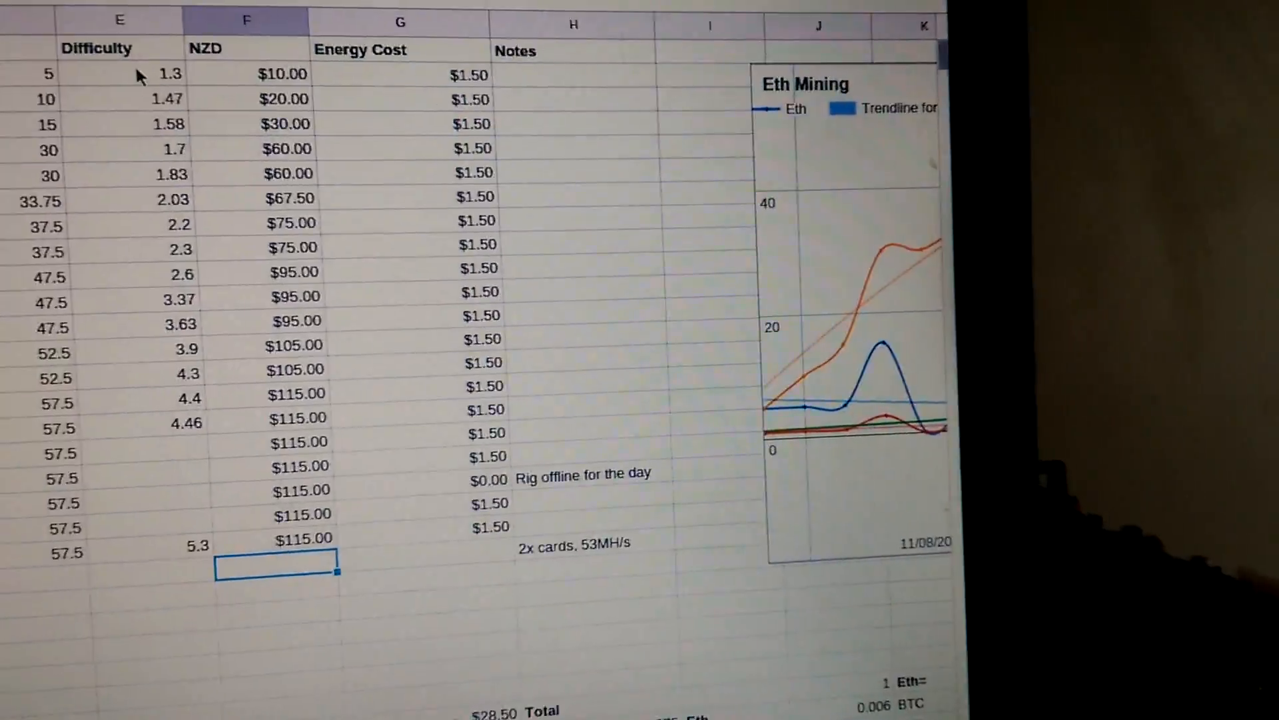
{"action": "scroll", "scroll_direction": "down", "scroll_amount": 3}
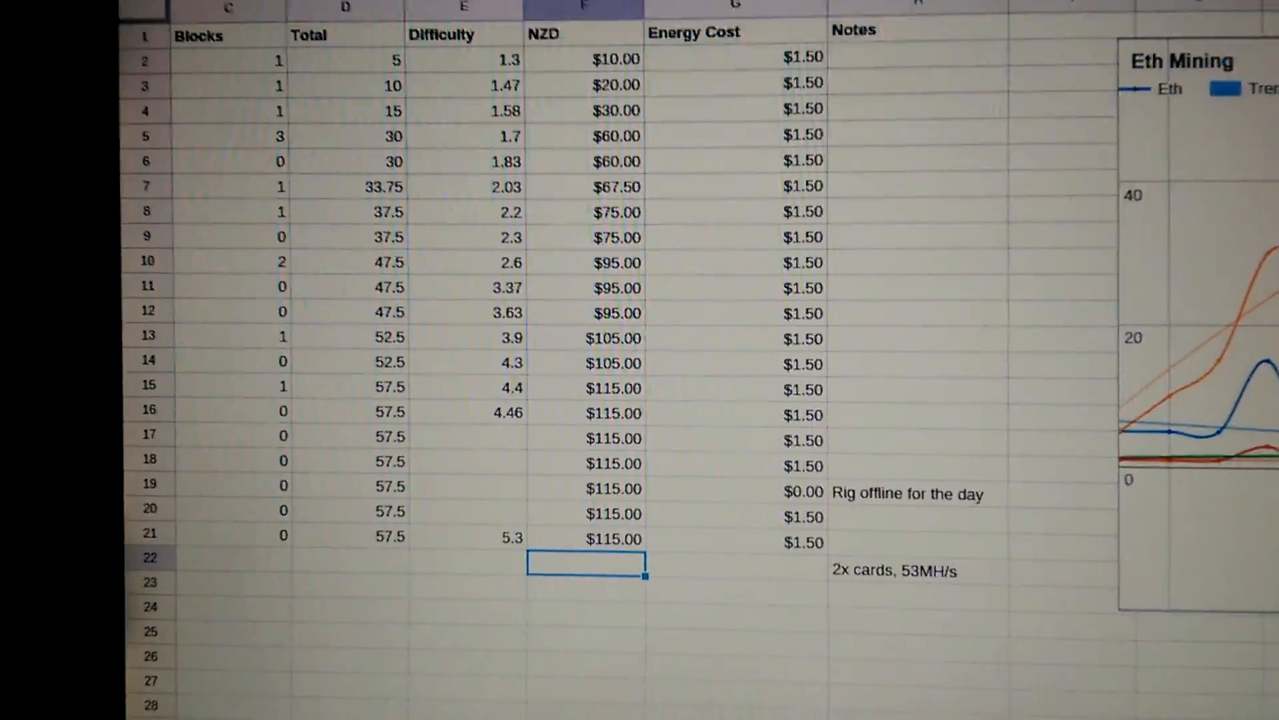
- Scroll below the table to show the $28.50 total, 2.875 Eth average rate and 1 Eth = 2.07474 NZD
{"action": "scroll", "scroll_direction": "down", "scroll_amount": 3}
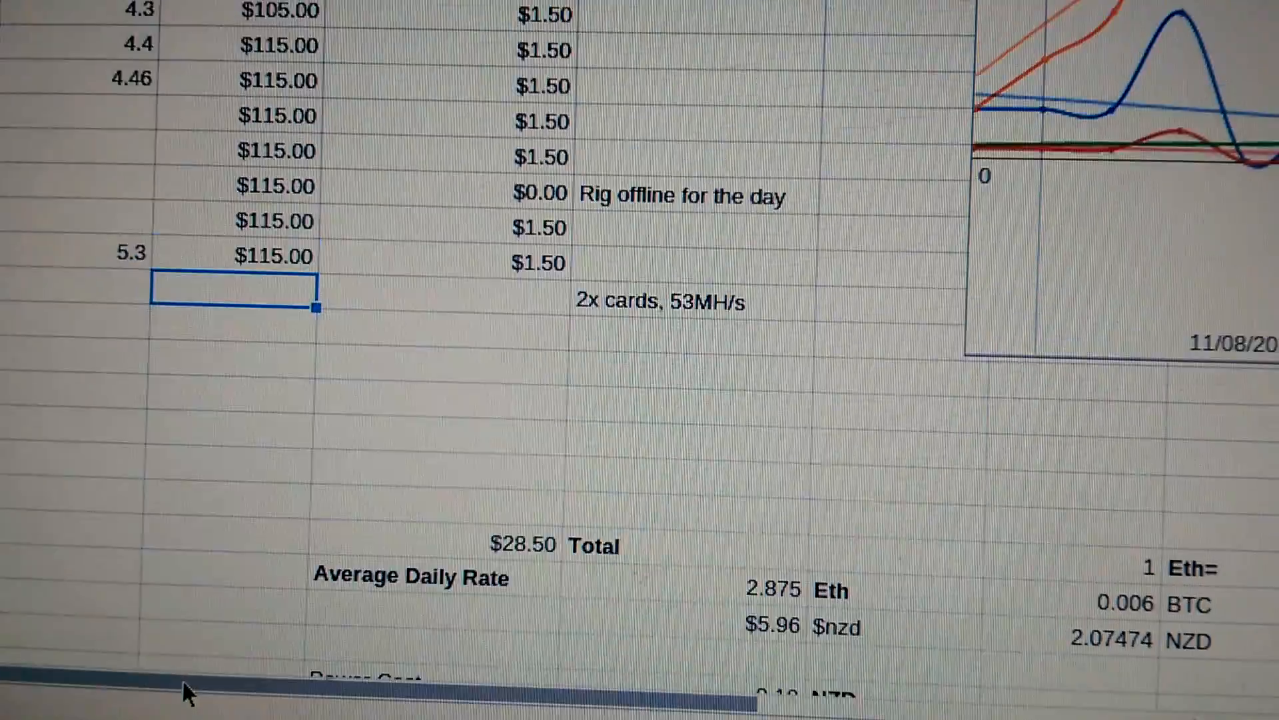
{"action": "scroll", "scroll_direction": "down", "scroll_amount": 3}
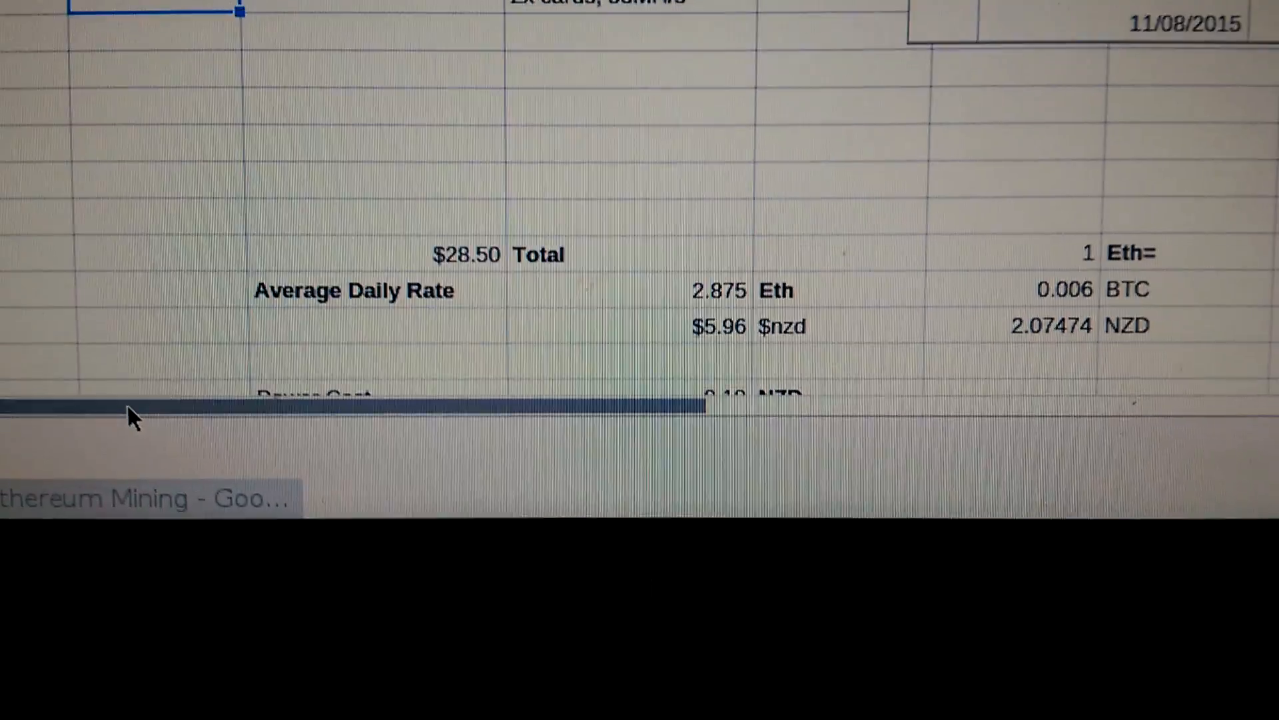